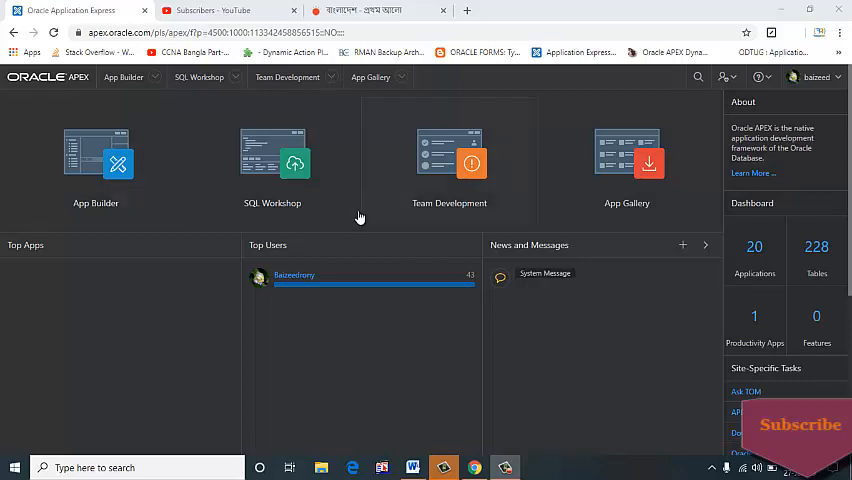
{"action": "mouse_move", "coordinate": [378, 251]}
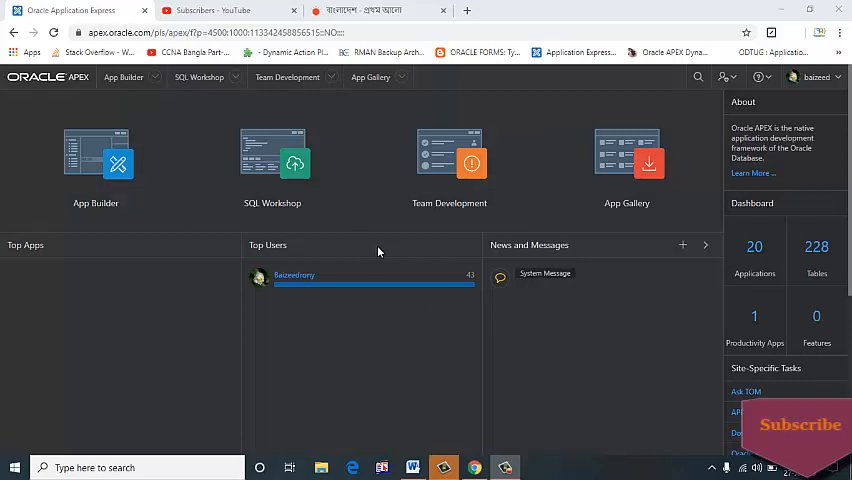
Open the Create Table wizard from the SQL Workshop Object Browser's Create menu
{"action": "left_click", "coordinate": [198, 77]}
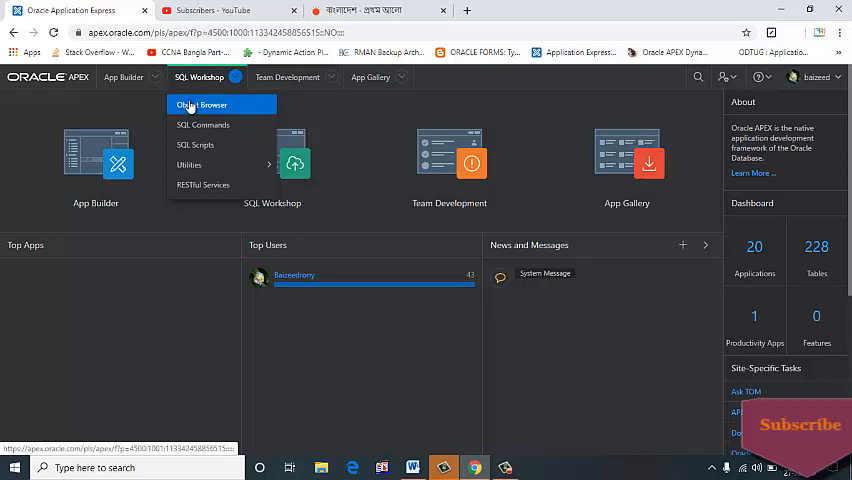
{"action": "left_click", "coordinate": [202, 104]}
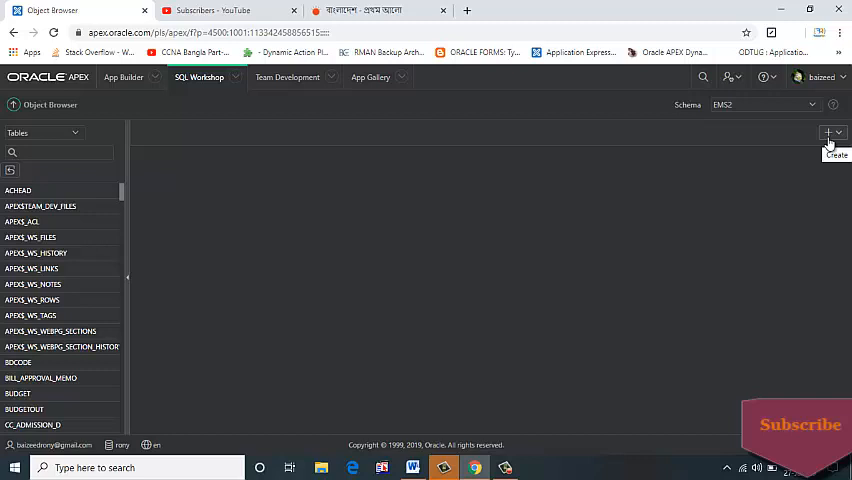
{"action": "left_click", "coordinate": [829, 132]}
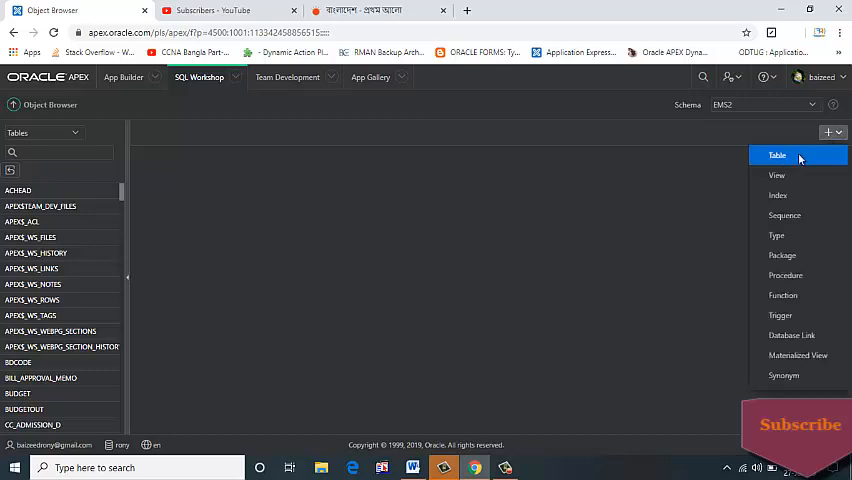
{"action": "left_click", "coordinate": [777, 155]}
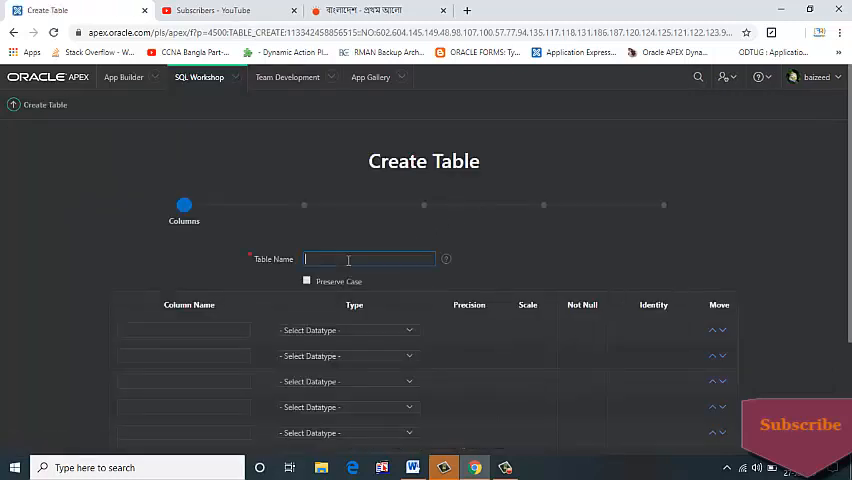
Name the table Course and make ID a required first column
{"action": "left_click", "coordinate": [368, 259]}
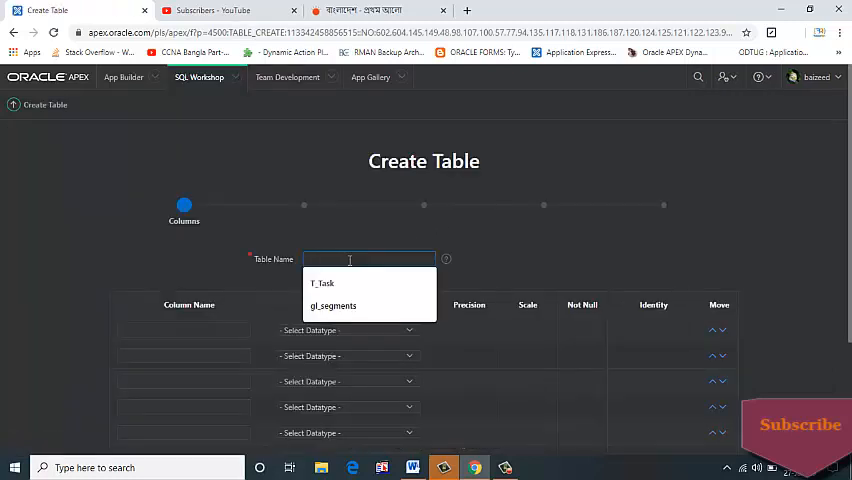
{"action": "type", "text": "Course"}
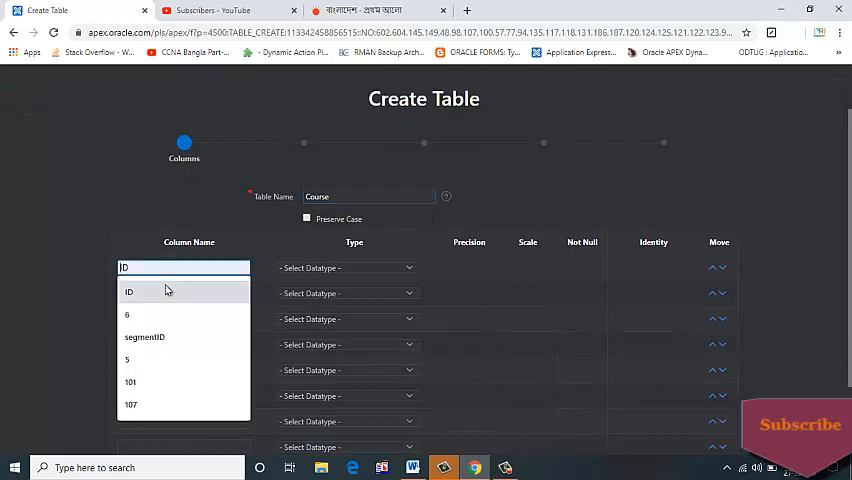
{"action": "left_click", "coordinate": [345, 267]}
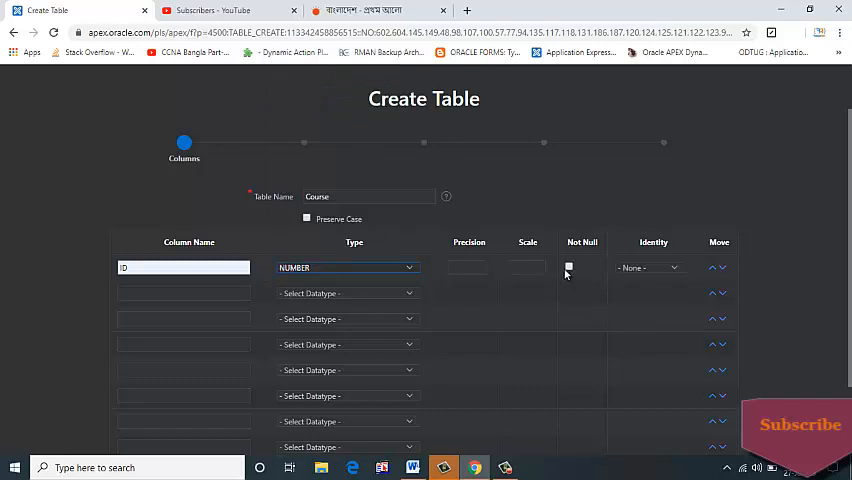
{"action": "left_click", "coordinate": [568, 267]}
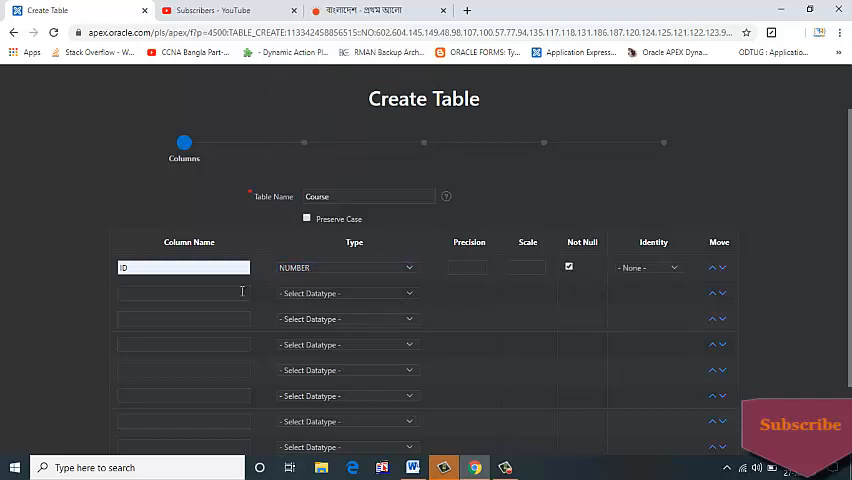
Add a required Title column as VARCHAR2 with size 200
{"action": "left_click", "coordinate": [183, 293]}
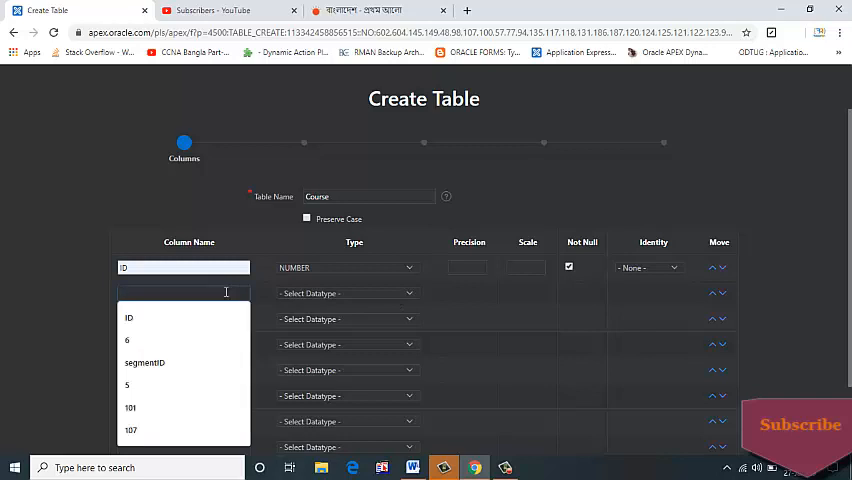
{"action": "type", "text": "Title"}
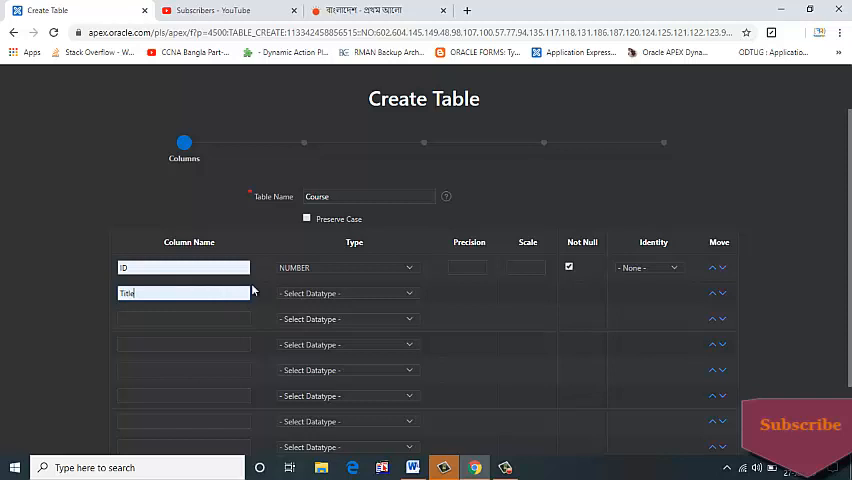
{"action": "left_click", "coordinate": [345, 292]}
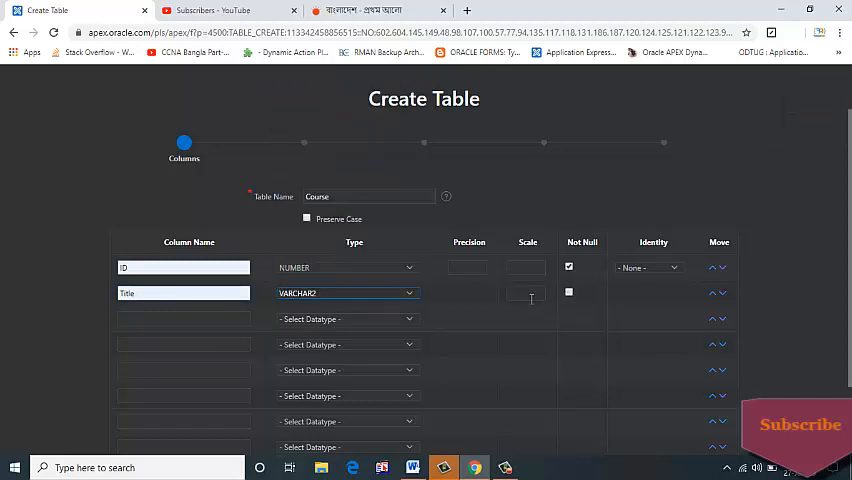
{"action": "left_click", "coordinate": [525, 293]}
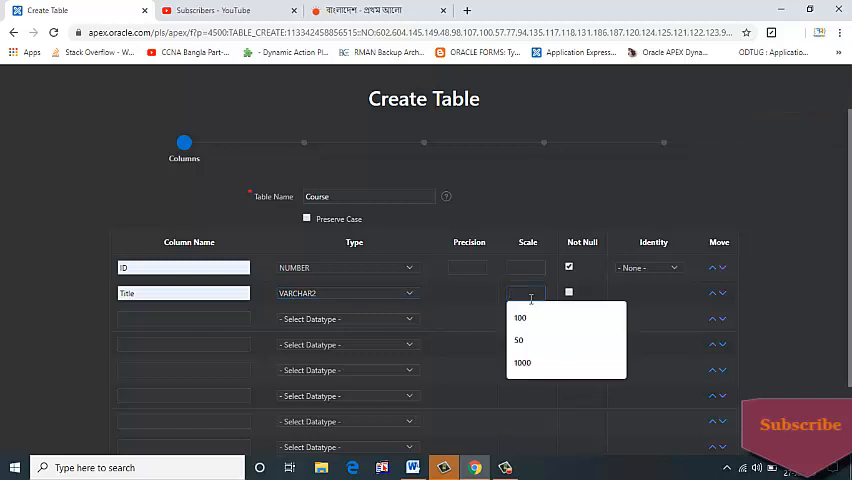
{"action": "type", "text": "200"}
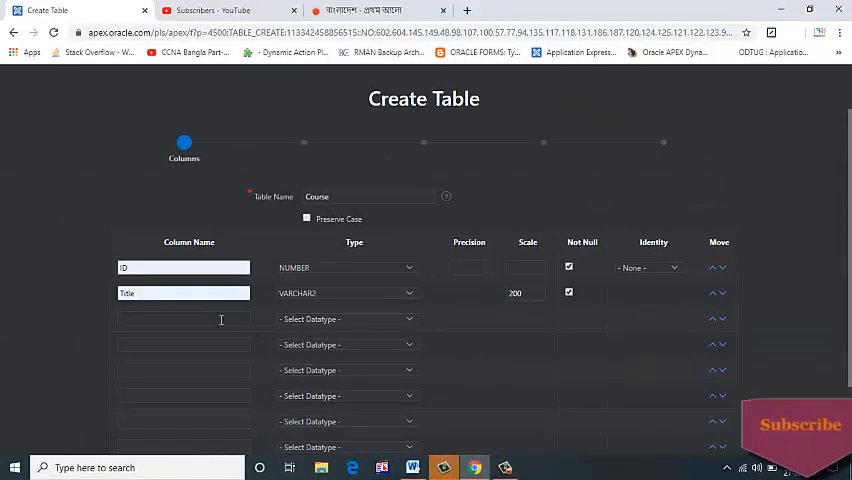
Add a Subtitle column with size 1000
{"action": "left_click", "coordinate": [183, 318]}
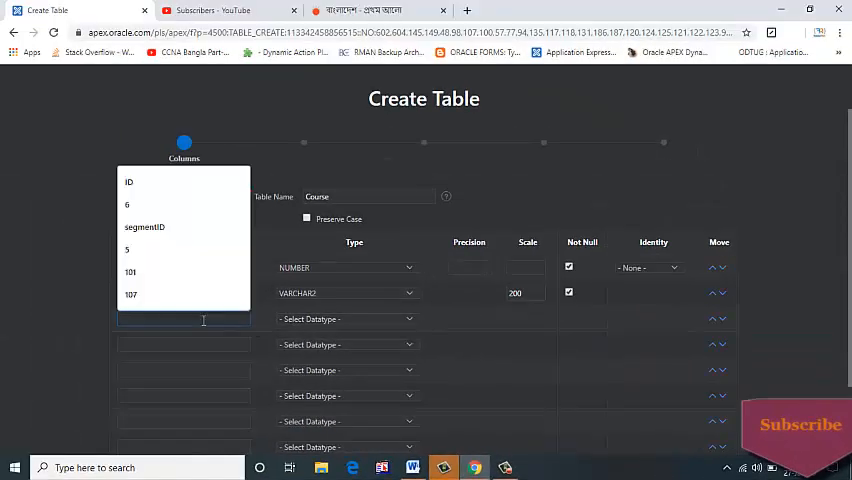
{"action": "type", "text": "S"}
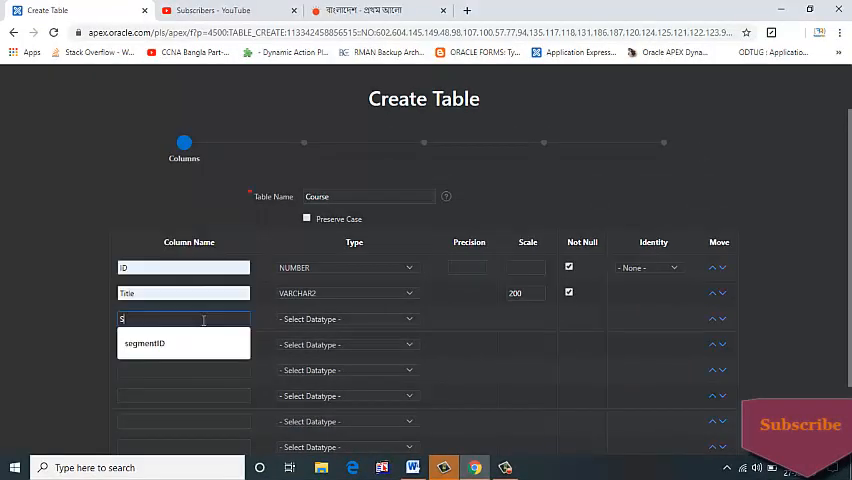
{"action": "type", "text": "ubtitle"}
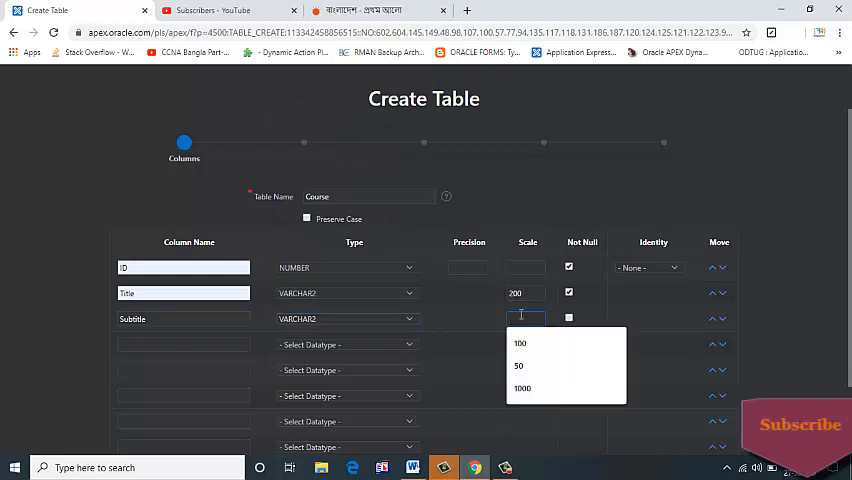
{"action": "type", "text": "10"}
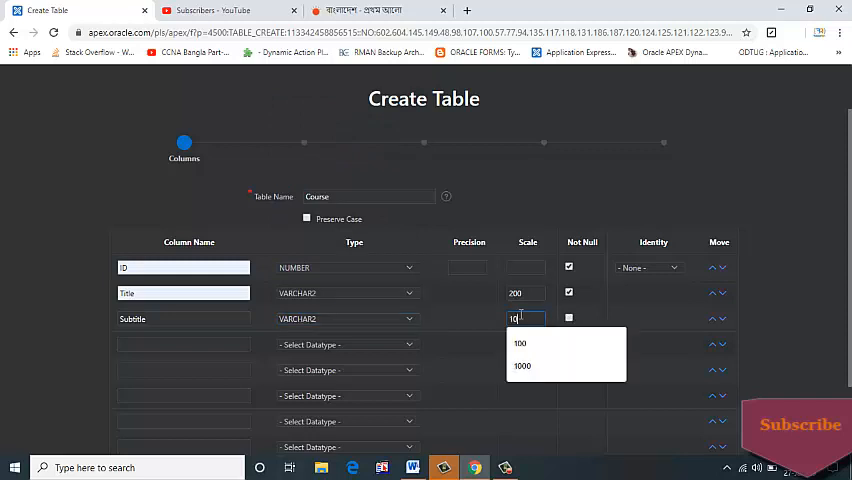
{"action": "left_click", "coordinate": [522, 365]}
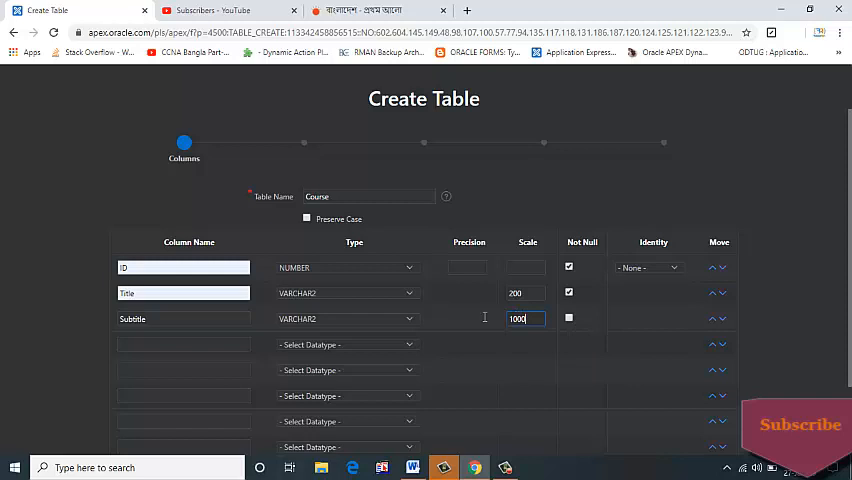
Add a required VARCHAR2 Category column of size 100
{"action": "left_click", "coordinate": [183, 344]}
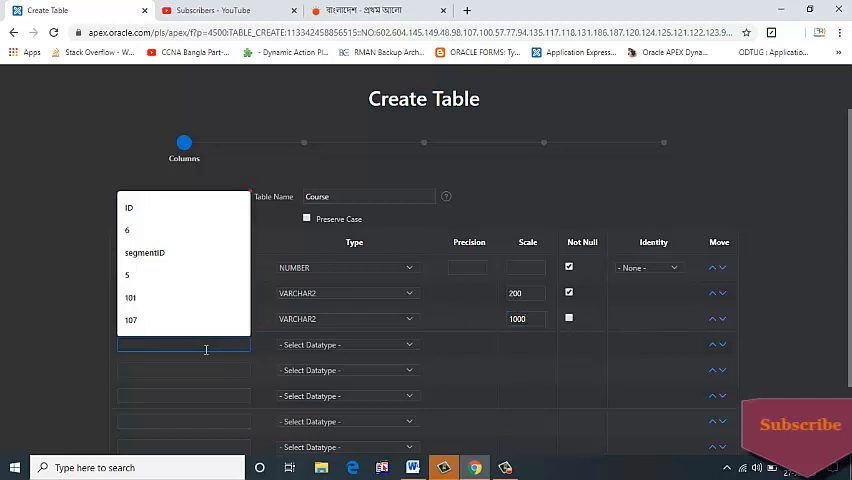
{"action": "type", "text": "Category"}
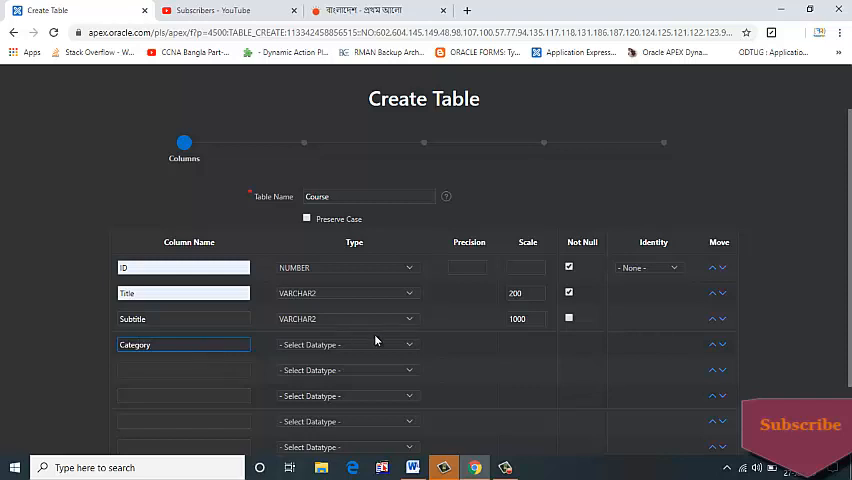
{"action": "left_click", "coordinate": [345, 344]}
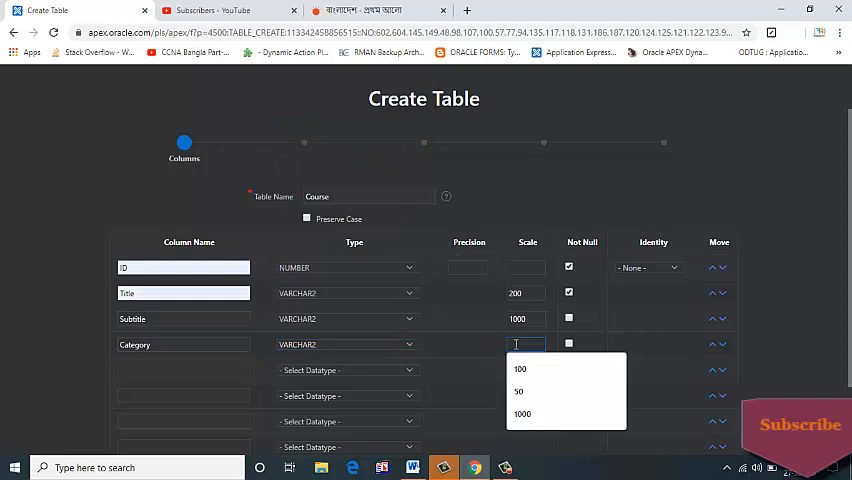
{"action": "left_click", "coordinate": [520, 368]}
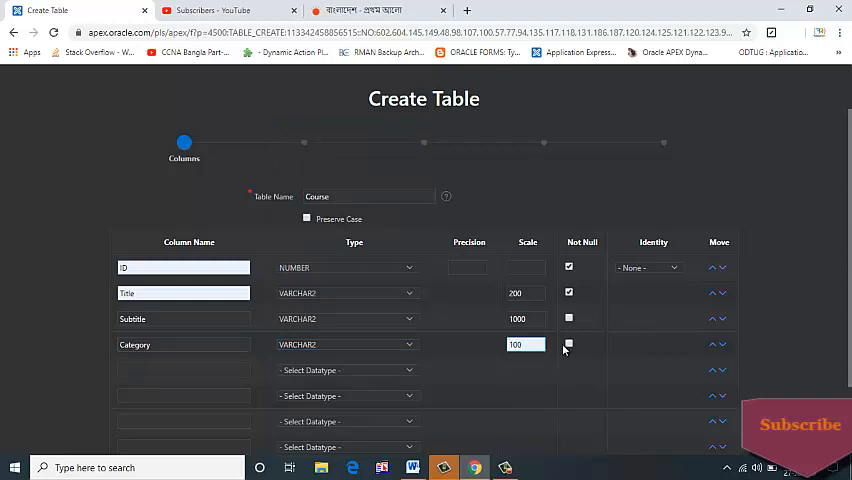
{"action": "left_click", "coordinate": [183, 369]}
{"action": "type", "text": "S"}
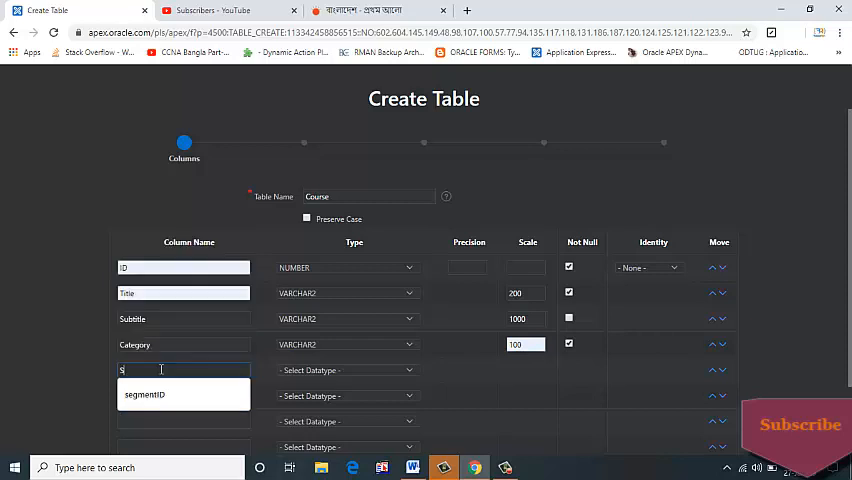
Add a VARCHAR2(200) Subcategory column and advance to the primary key step
{"action": "type", "text": "ubcategory"}
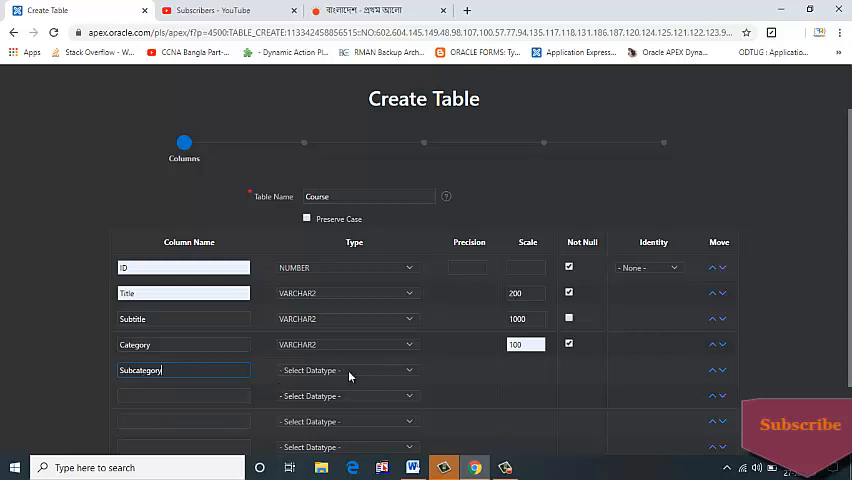
{"action": "left_click", "coordinate": [345, 370]}
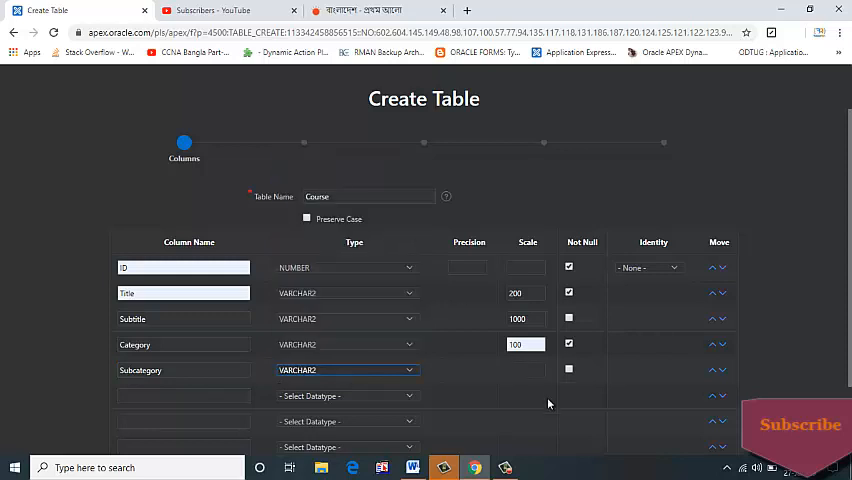
{"action": "left_click", "coordinate": [525, 370]}
{"action": "type", "text": "200"}
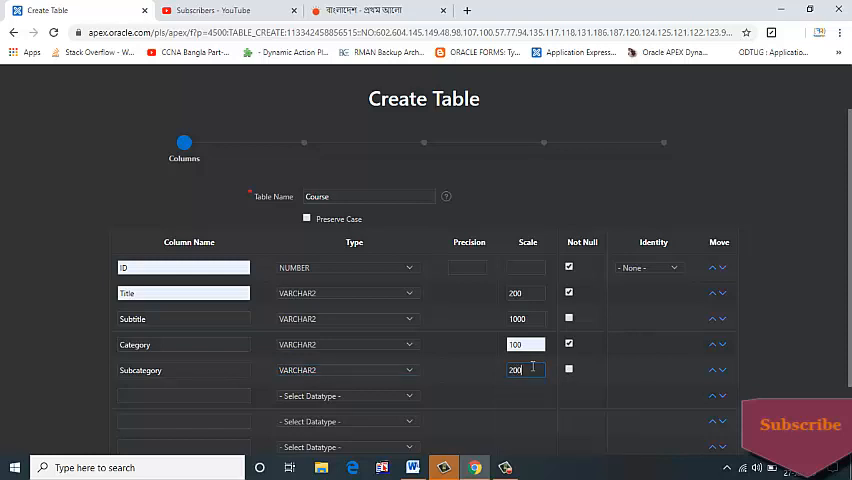
{"action": "scroll", "scroll_direction": "down", "scroll_amount": 3}
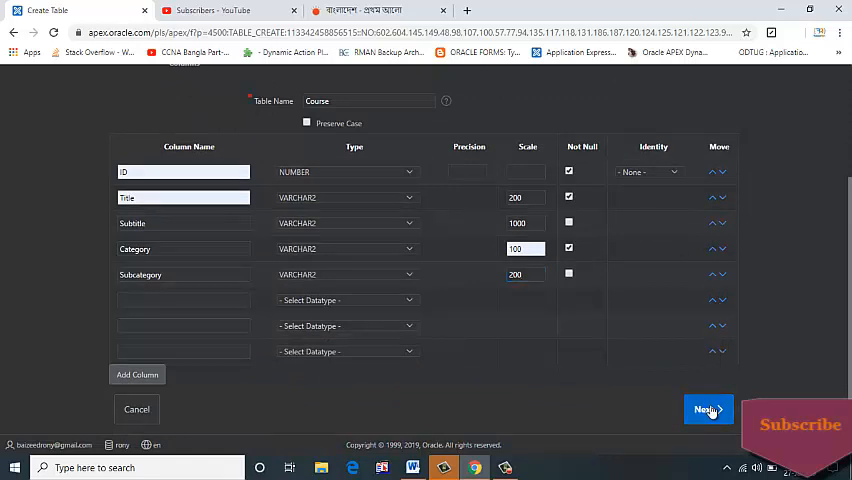
{"action": "left_click", "coordinate": [707, 410]}
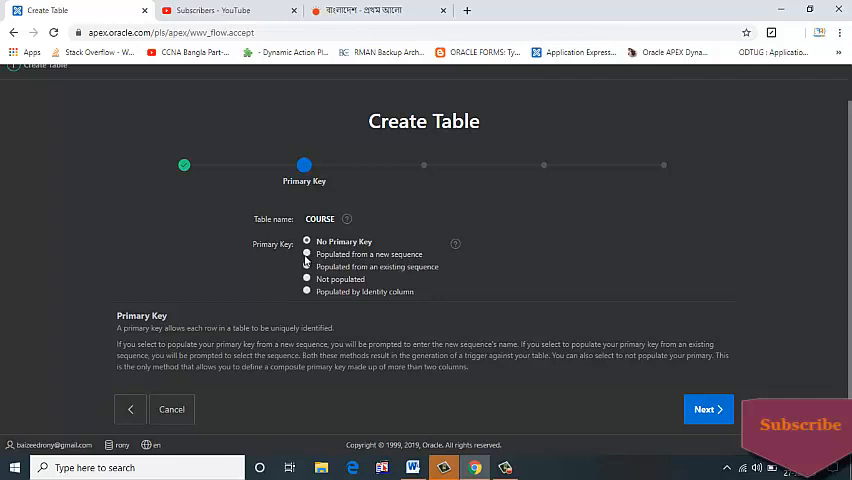
Set ID as the primary key, populated from a new sequence, and continue
{"action": "left_click", "coordinate": [307, 253]}
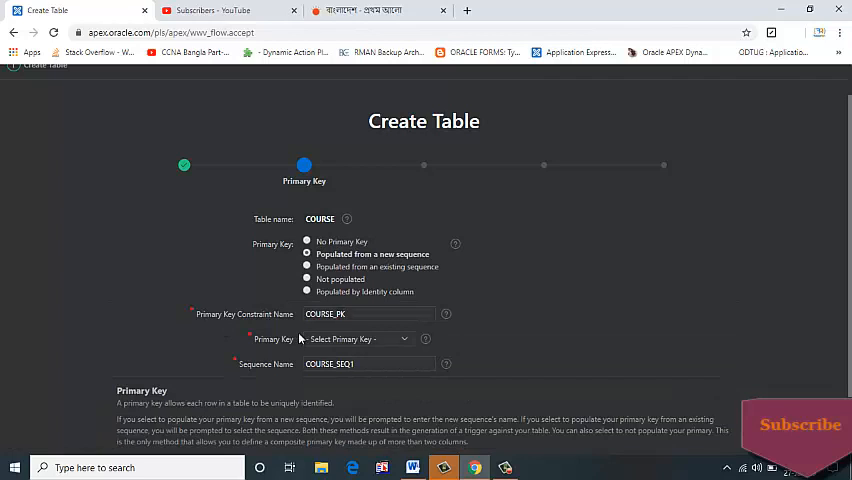
{"action": "left_click", "coordinate": [355, 338]}
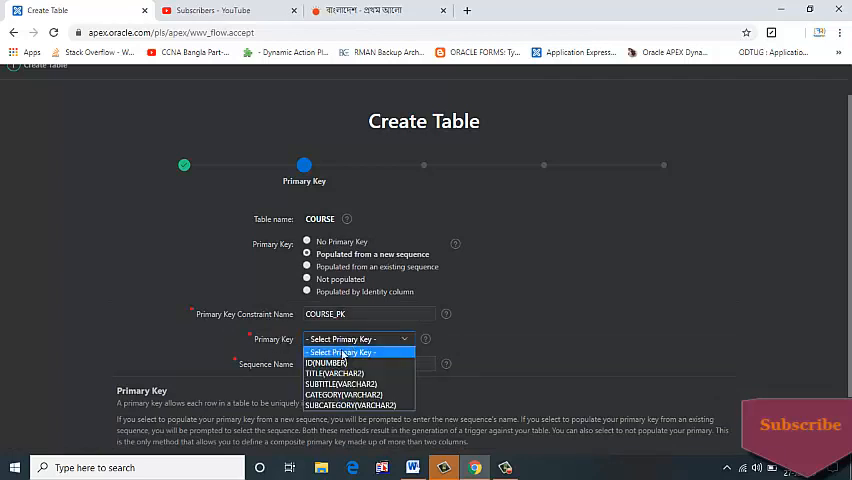
{"action": "left_click", "coordinate": [326, 363]}
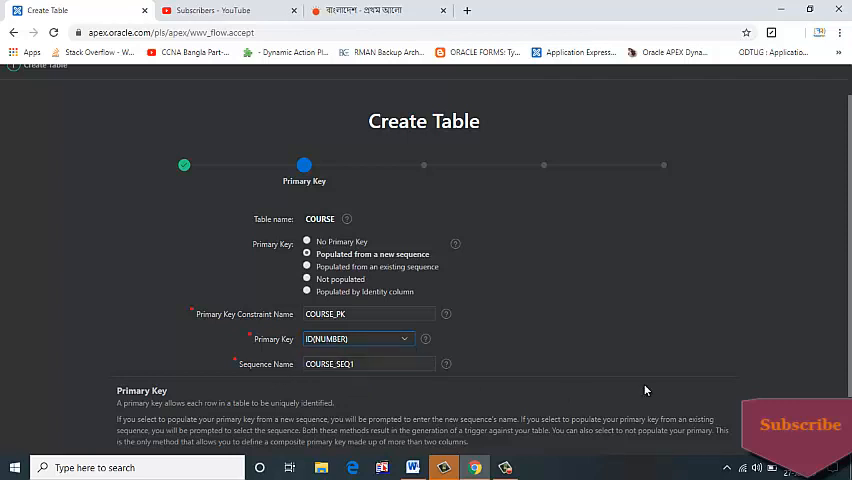
{"action": "scroll", "scroll_direction": "down", "scroll_amount": 3}
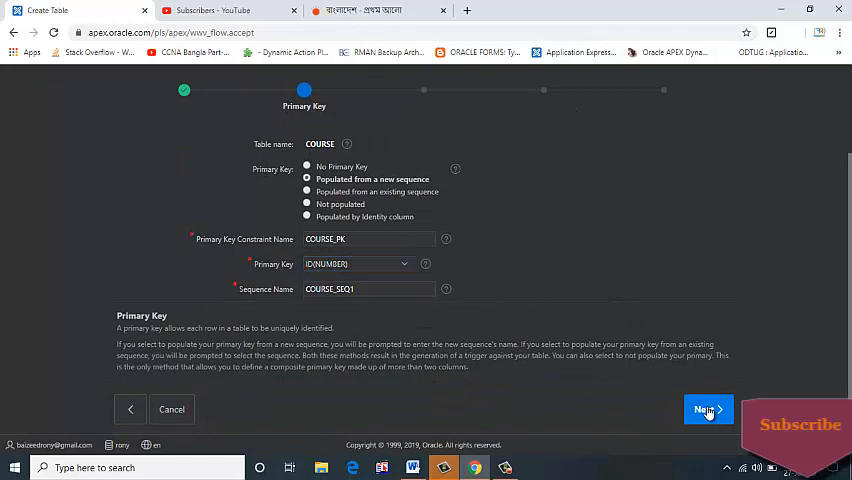
{"action": "left_click", "coordinate": [706, 410]}
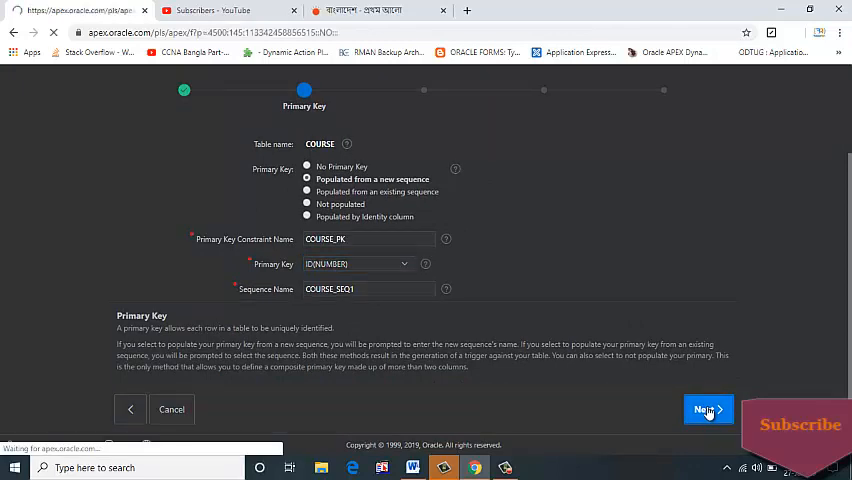
Skip the Foreign Key and Constraints pages to reach the Confirm page
{"action": "left_click", "coordinate": [707, 409]}
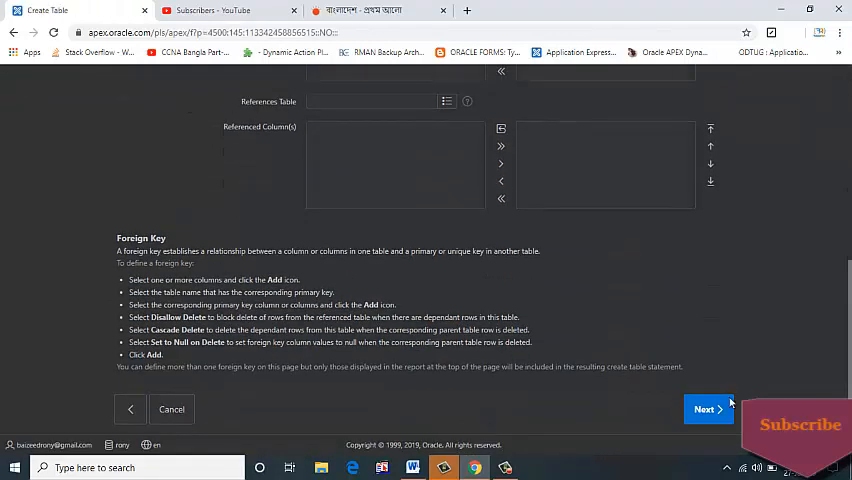
{"action": "left_click", "coordinate": [707, 409]}
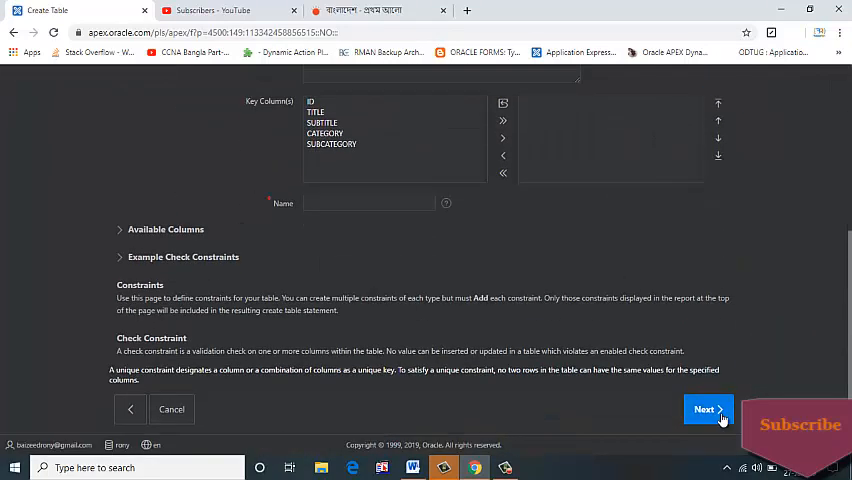
{"action": "left_click", "coordinate": [705, 409]}
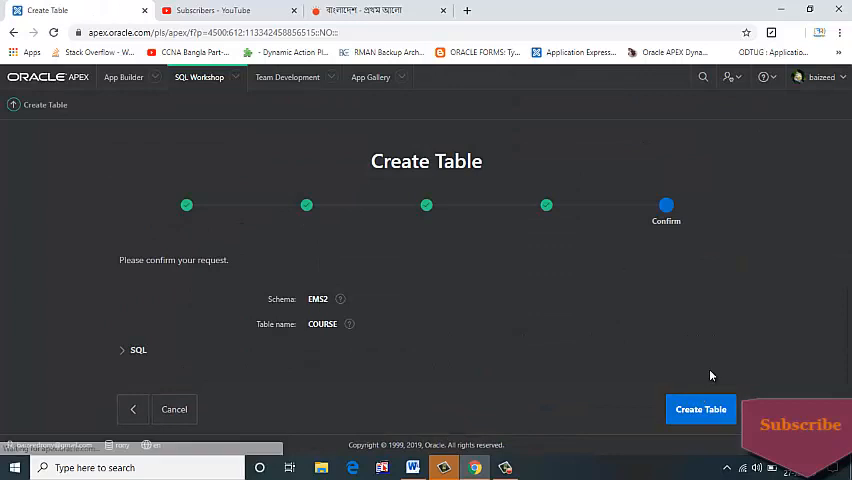
{"action": "mouse_move", "coordinate": [700, 409]}
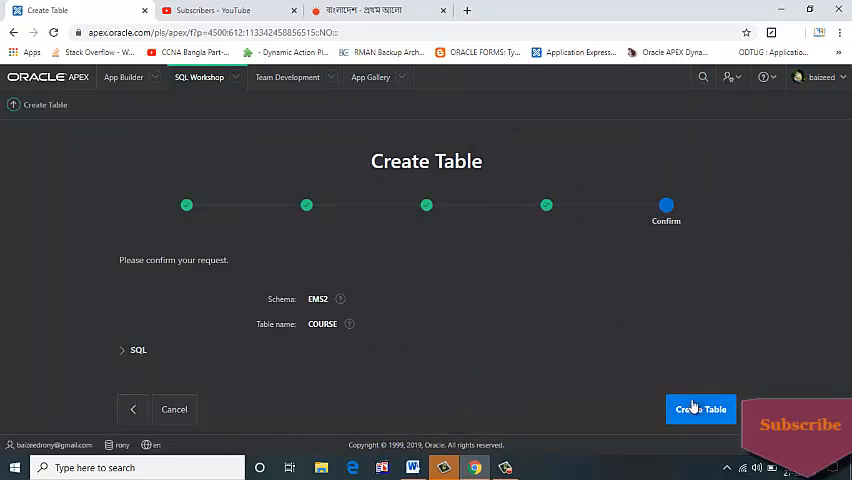
Confirm creation of the COURSE table in schema EMS2
{"action": "left_click", "coordinate": [700, 409]}
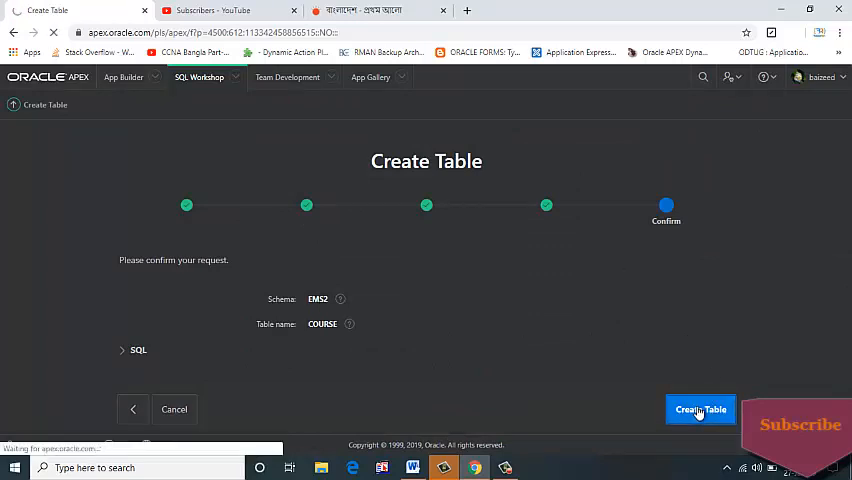
{"action": "left_click", "coordinate": [700, 409]}
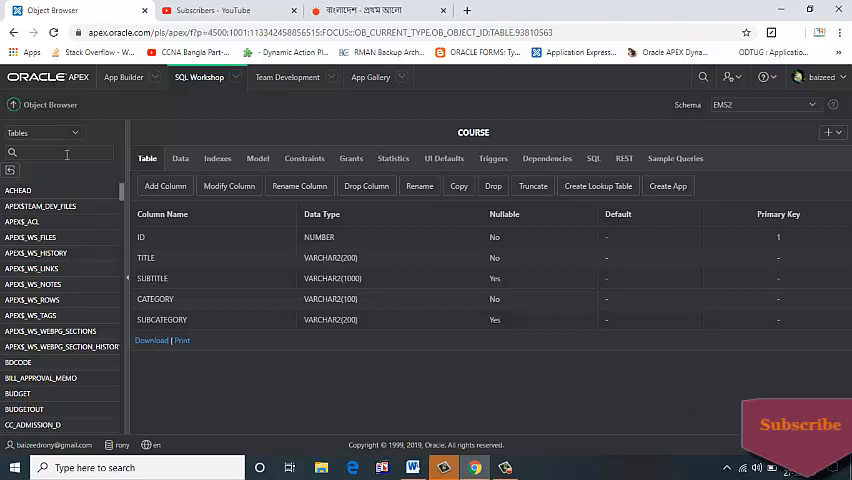
Filter the Object Browser table list by 'course'
{"action": "left_click", "coordinate": [60, 152]}
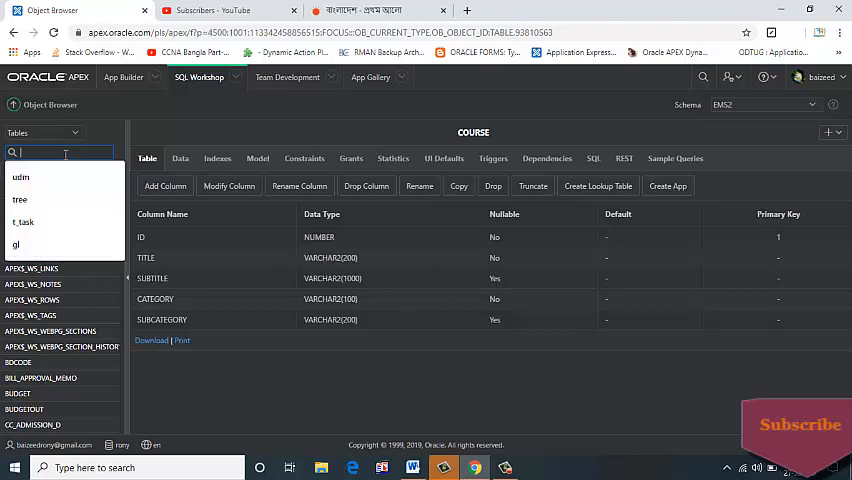
{"action": "type", "text": "c"}
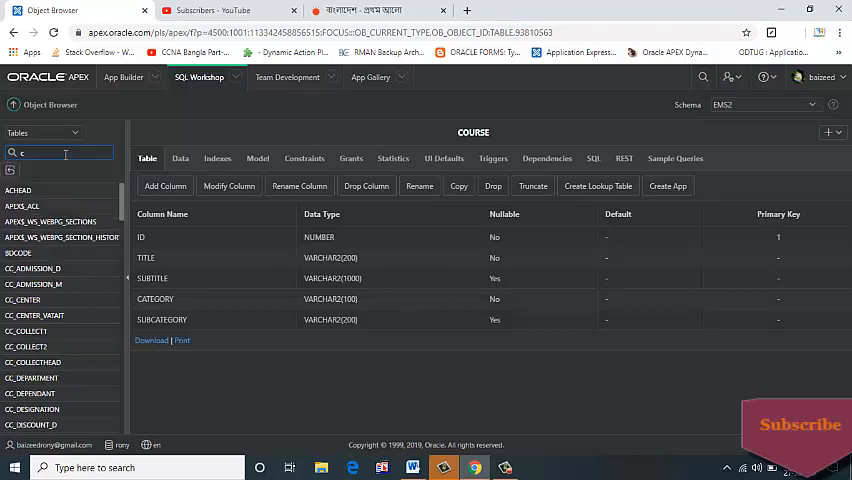
{"action": "type", "text": "ourse"}
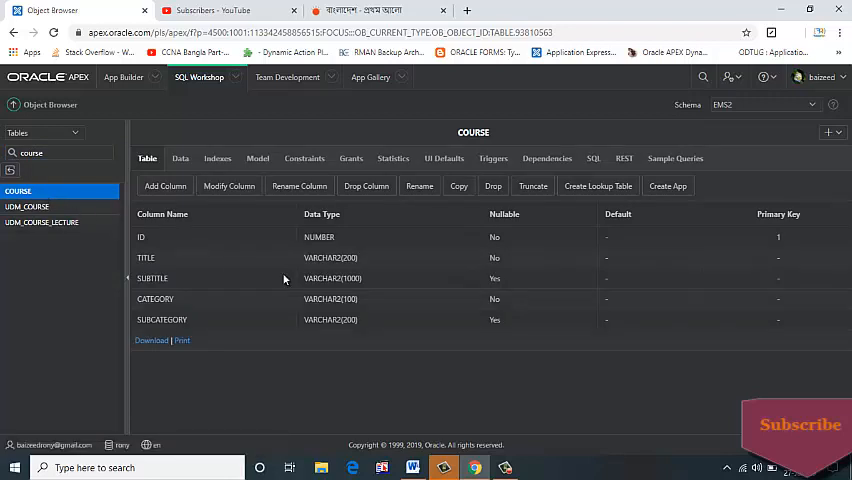
{"action": "mouse_move", "coordinate": [157, 238]}
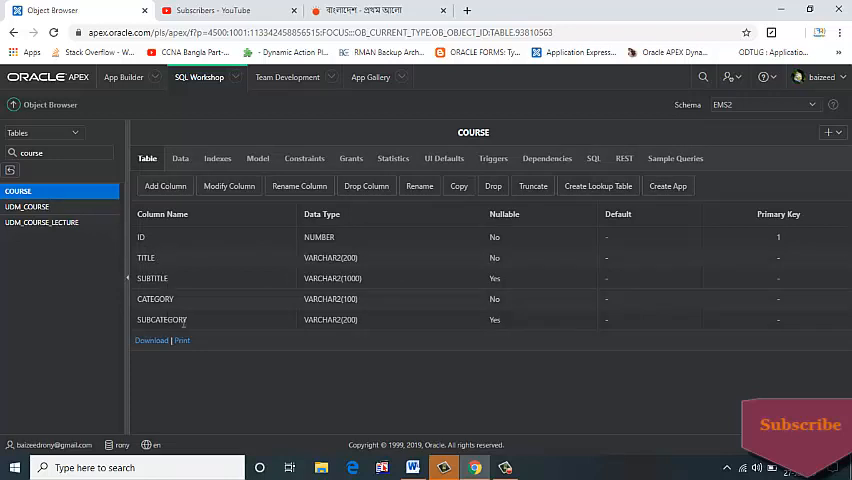
{"action": "mouse_move", "coordinate": [194, 326]}
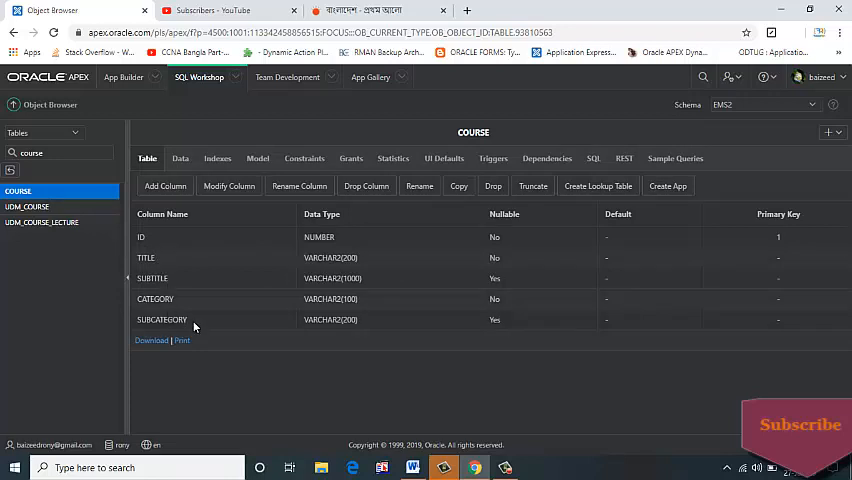